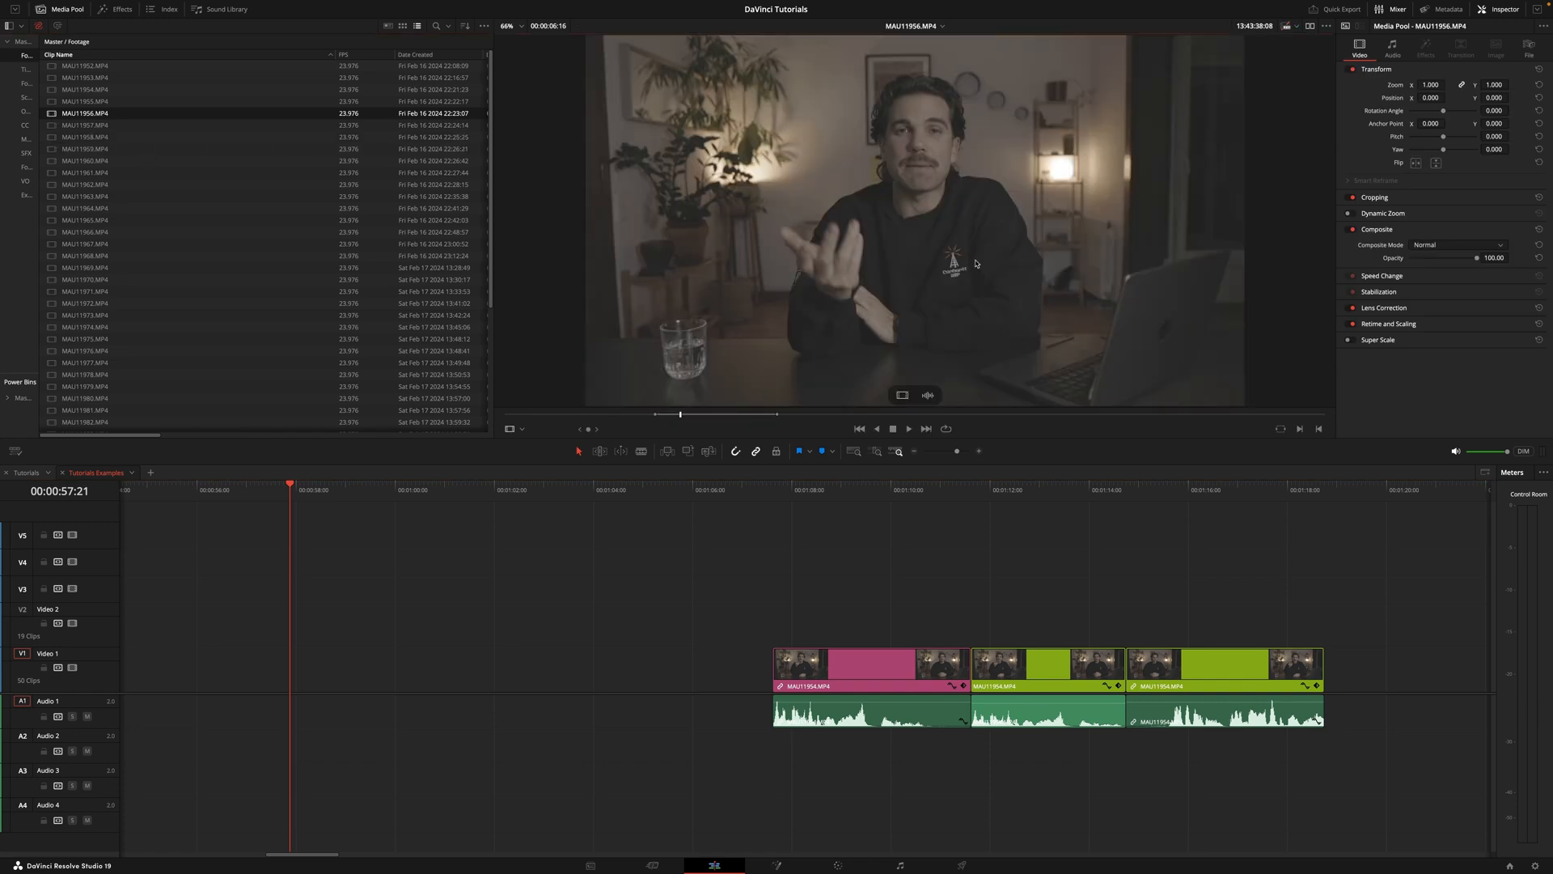
mouse_move(901, 365)
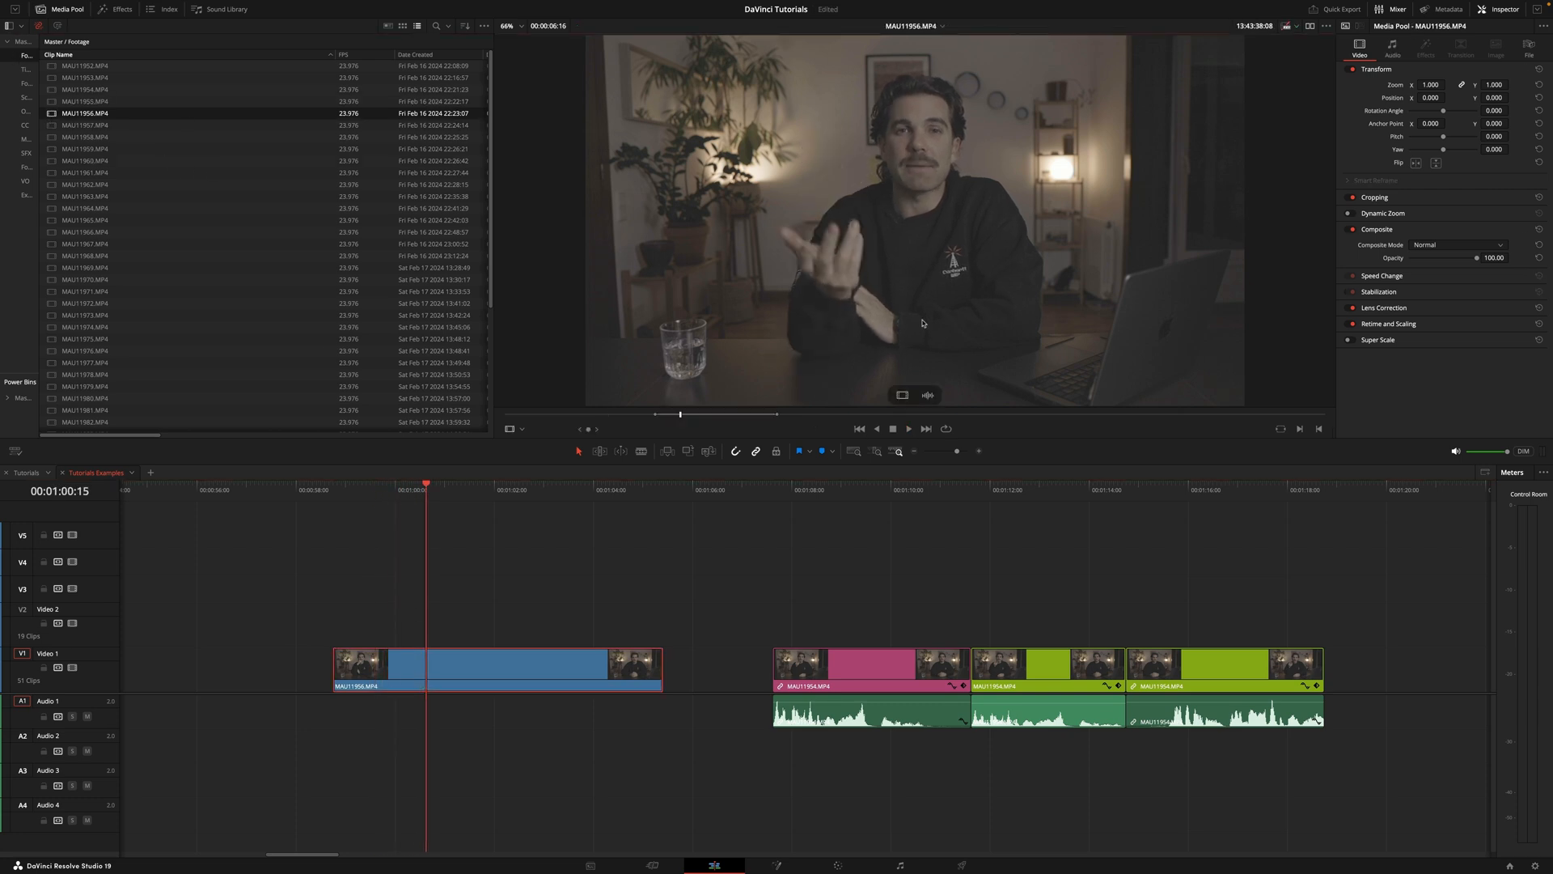
mouse_move(925, 395)
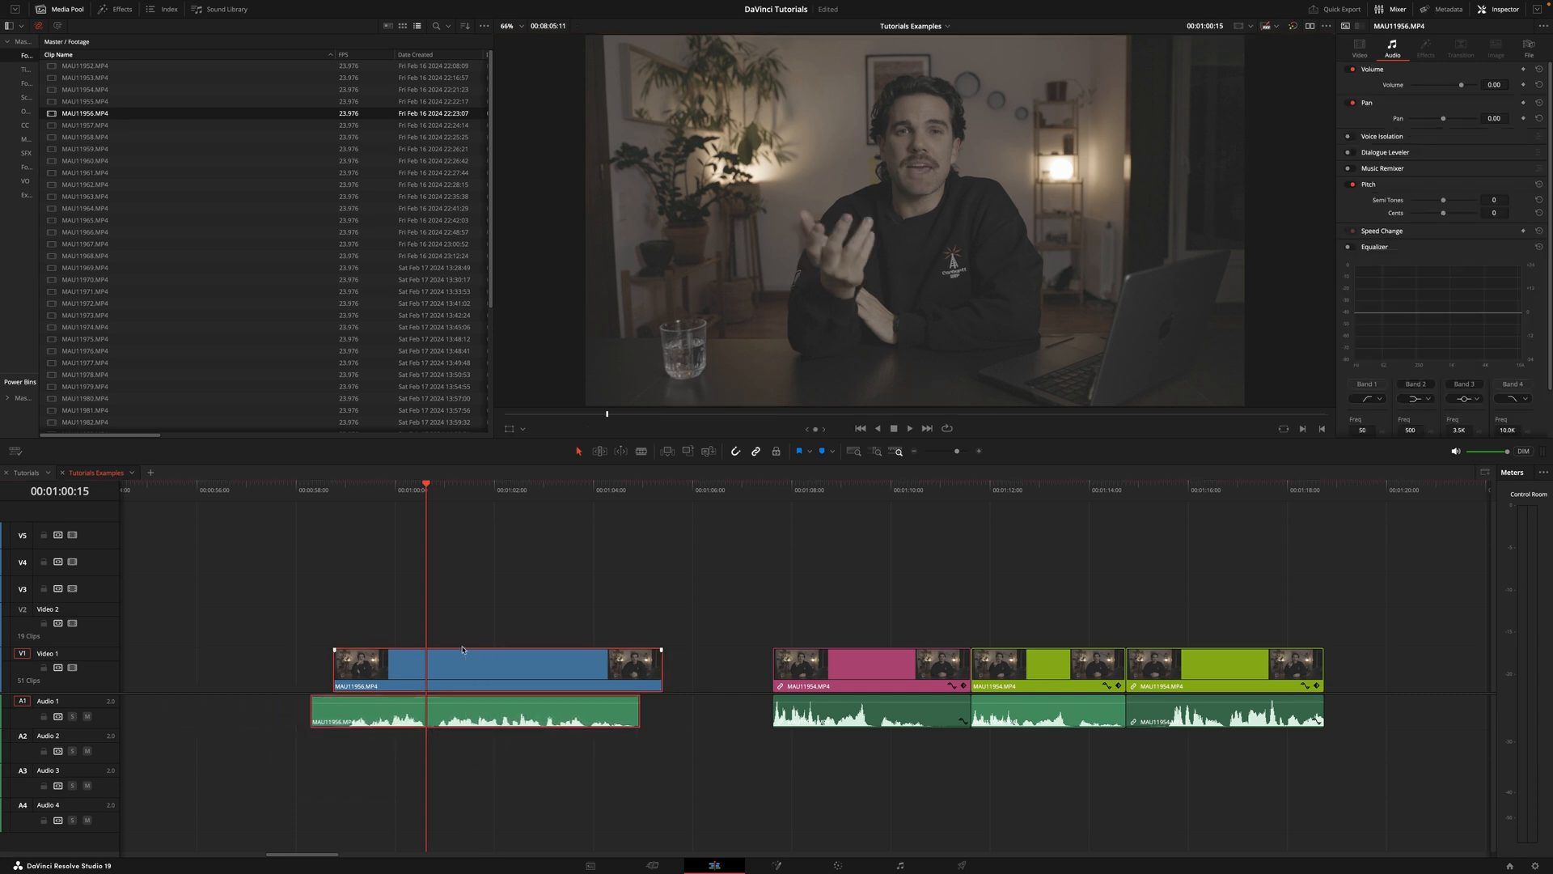
- Remove the separate audio clip, leaving the video-only clip on Video 1
key(Delete)
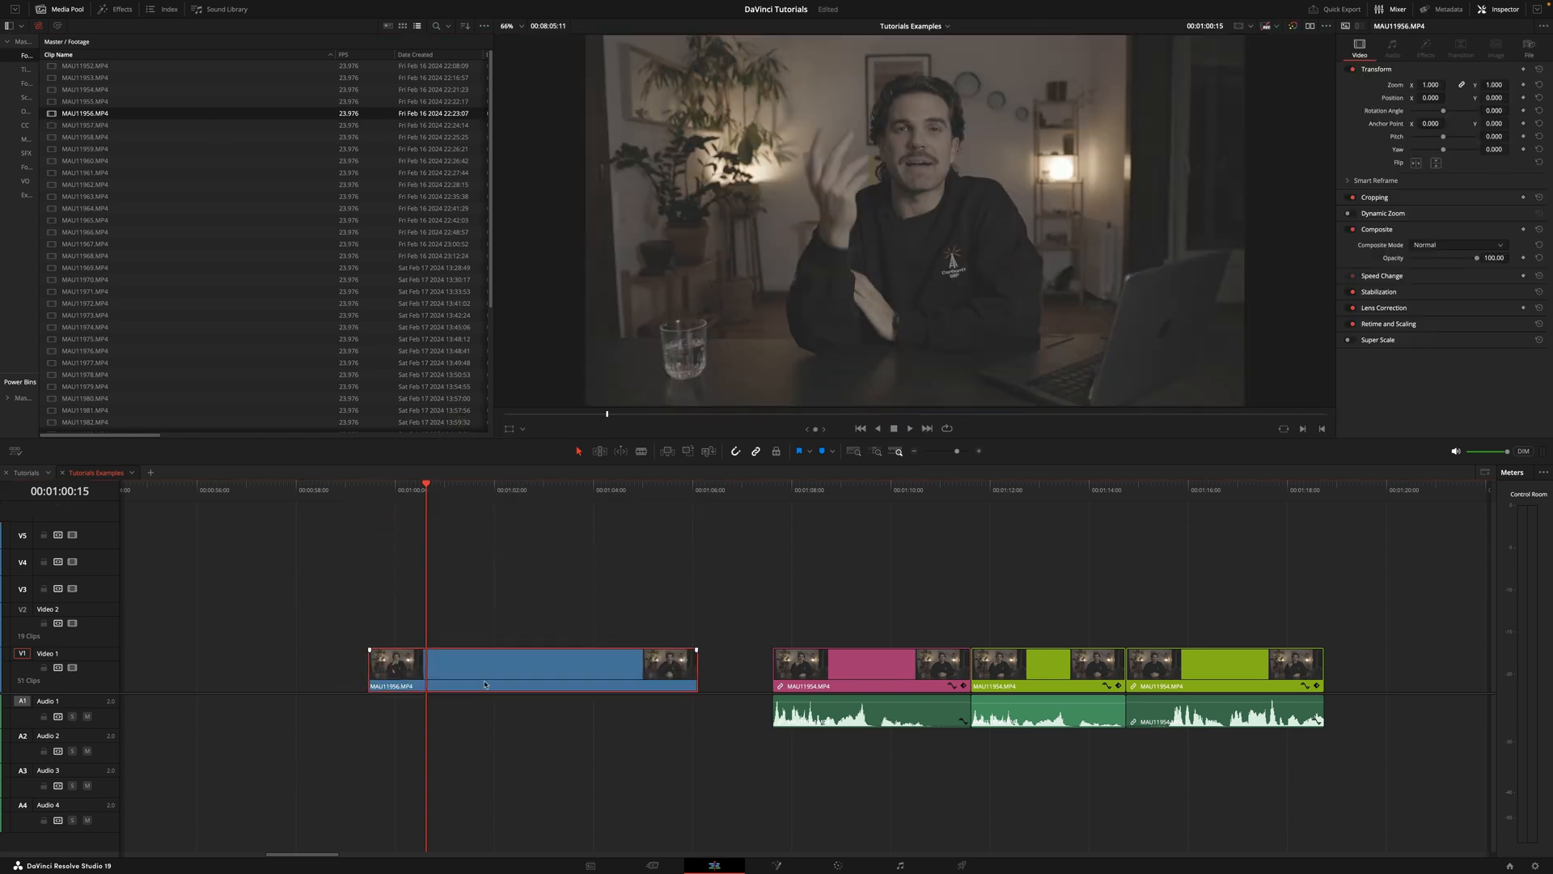
- Remove the video clip and place the audio-only version of the source on Audio 1
key(Delete)
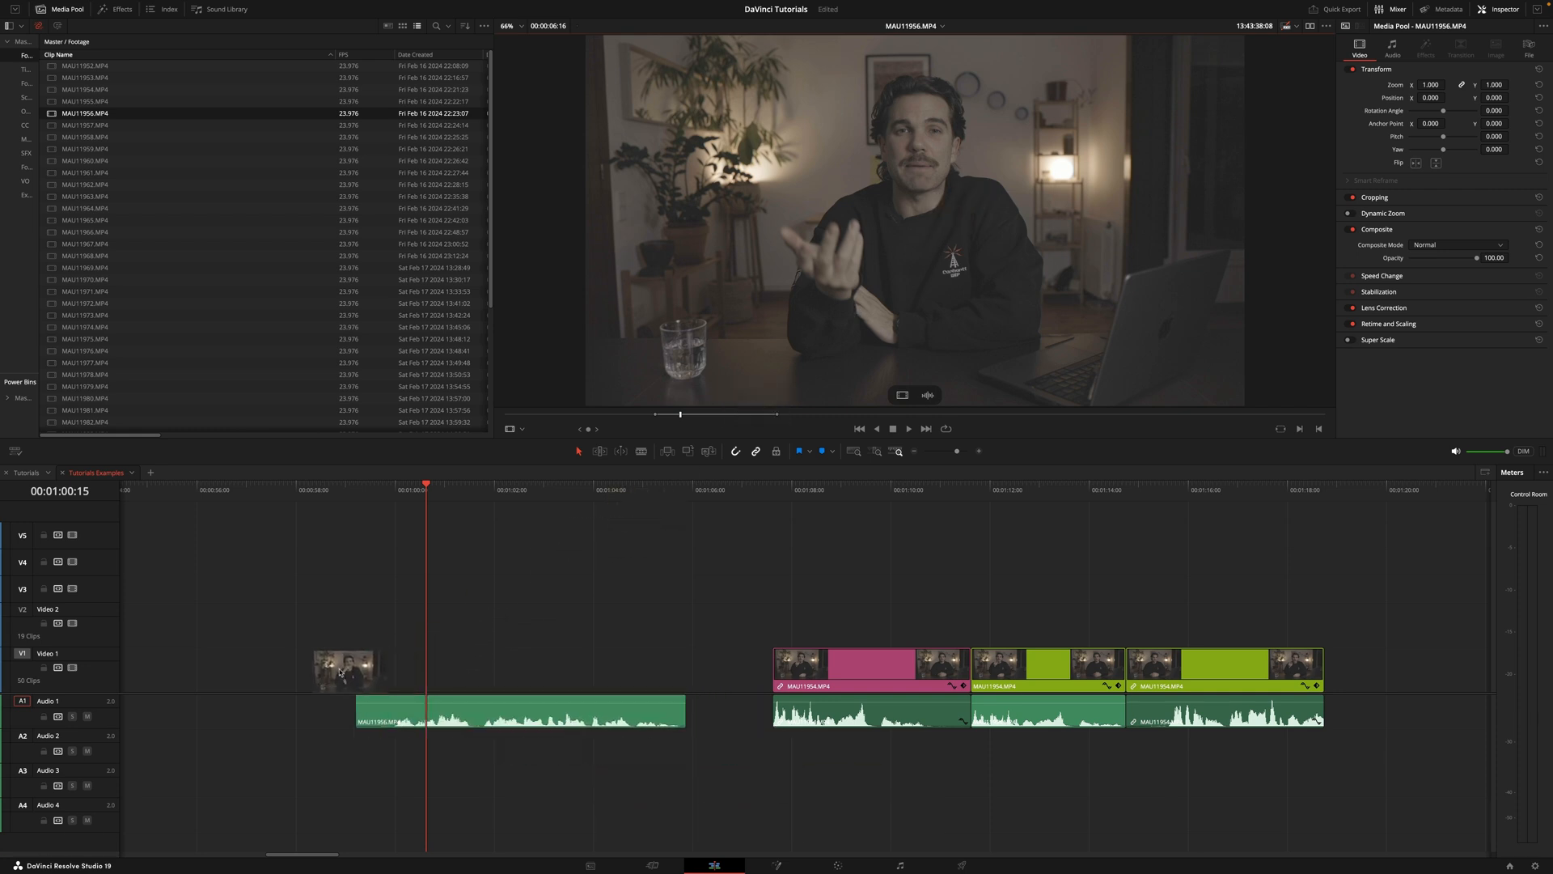
click(485, 710)
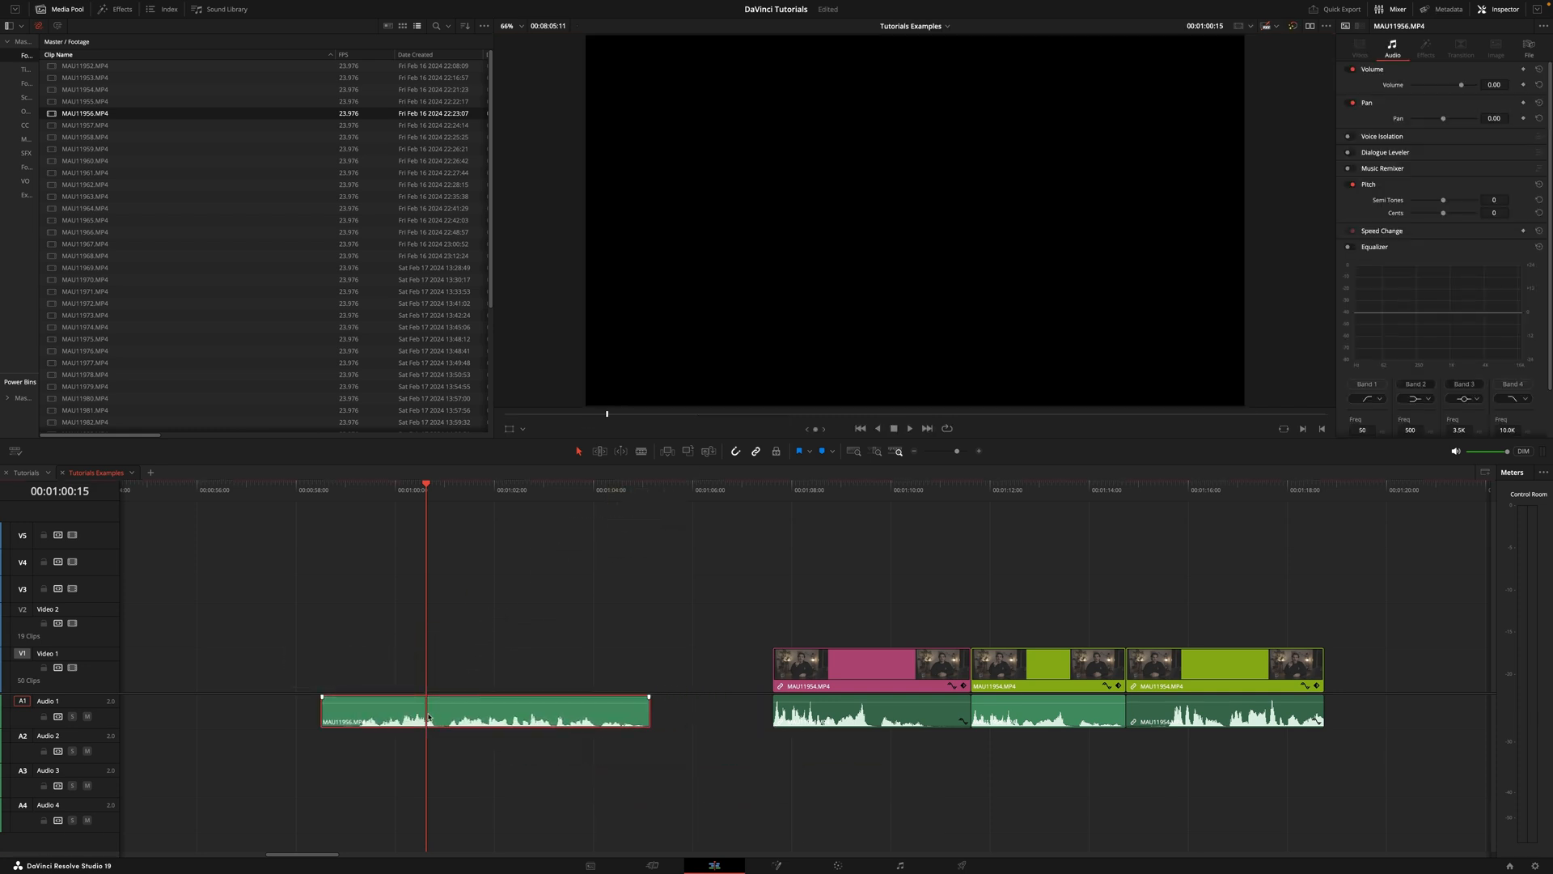